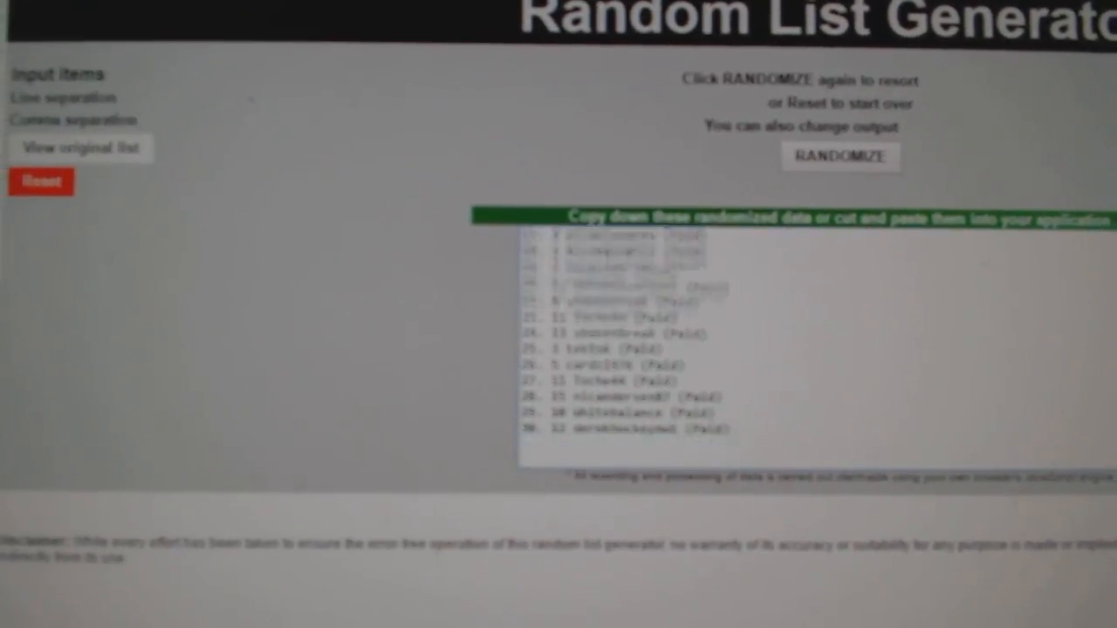
Randomize the hockey team list, producing a numbered order starting Edmonton, Rangers, Minnesota.
{"action": "left_click", "coordinate": [840, 157]}
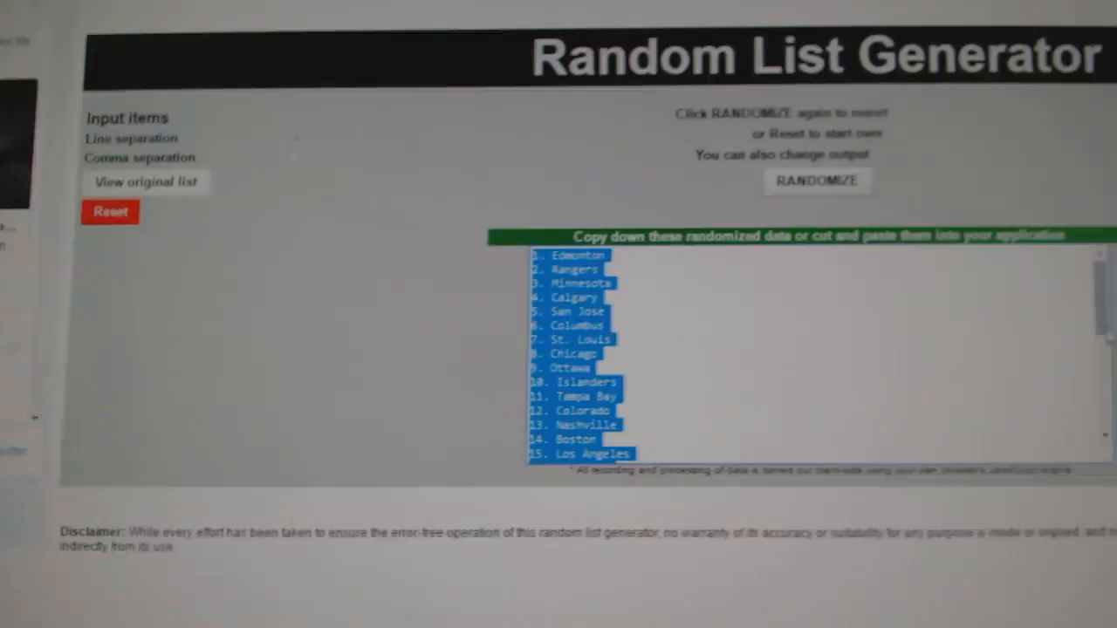
Reshuffle the hockey teams into a new order starting Florida, St. Louis, Detroit.
{"action": "left_click", "coordinate": [816, 181]}
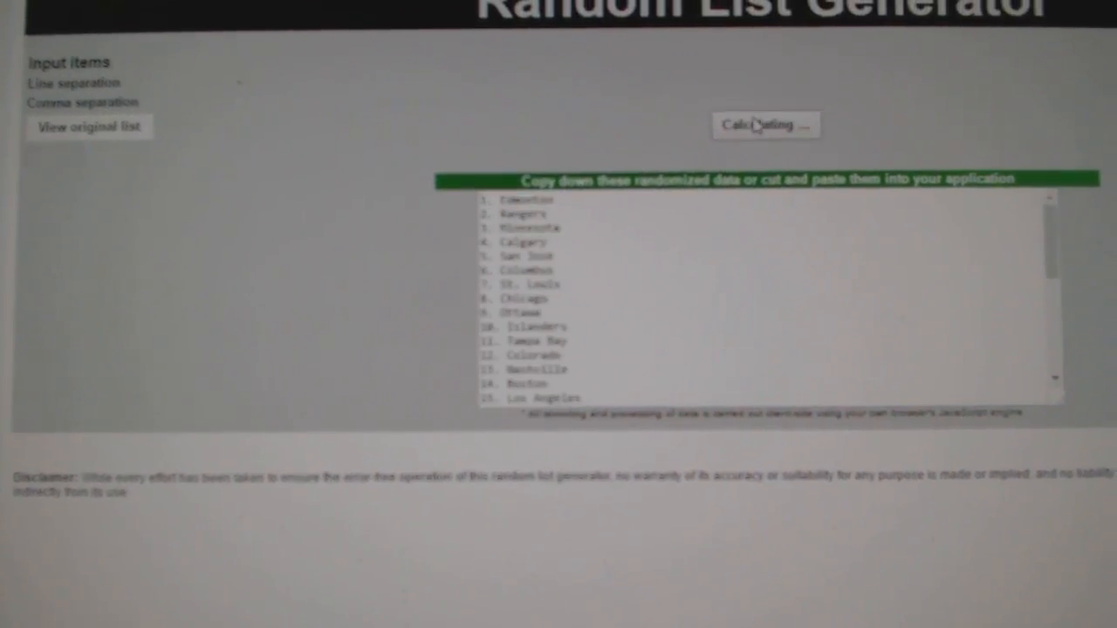
{"action": "left_click", "coordinate": [764, 125]}
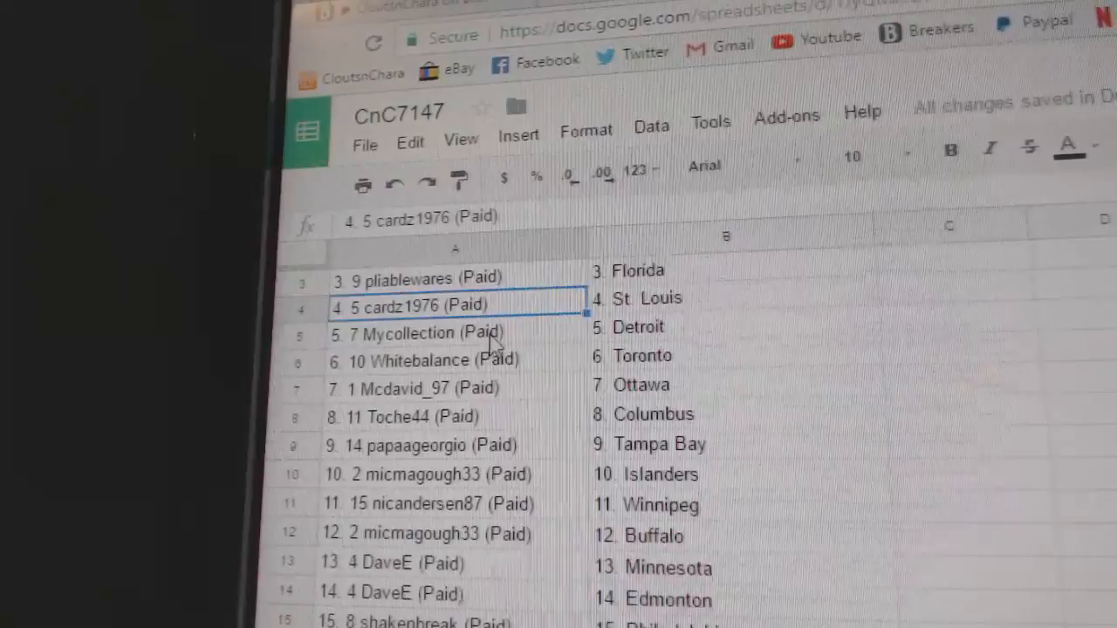
{"action": "left_click", "coordinate": [454, 361]}
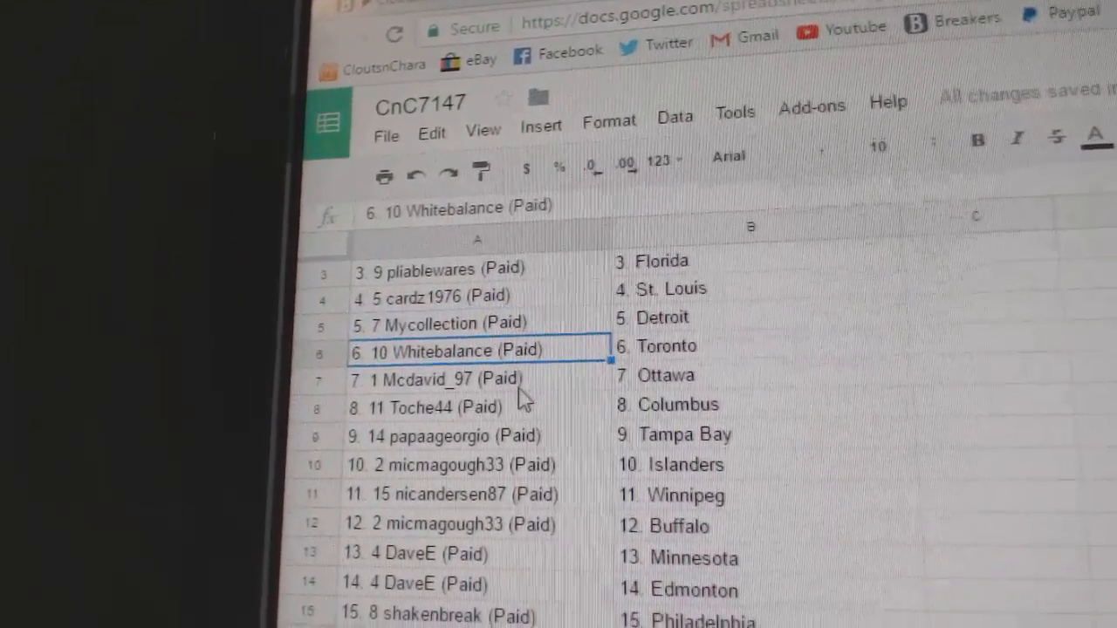
{"action": "left_click", "coordinate": [454, 379]}
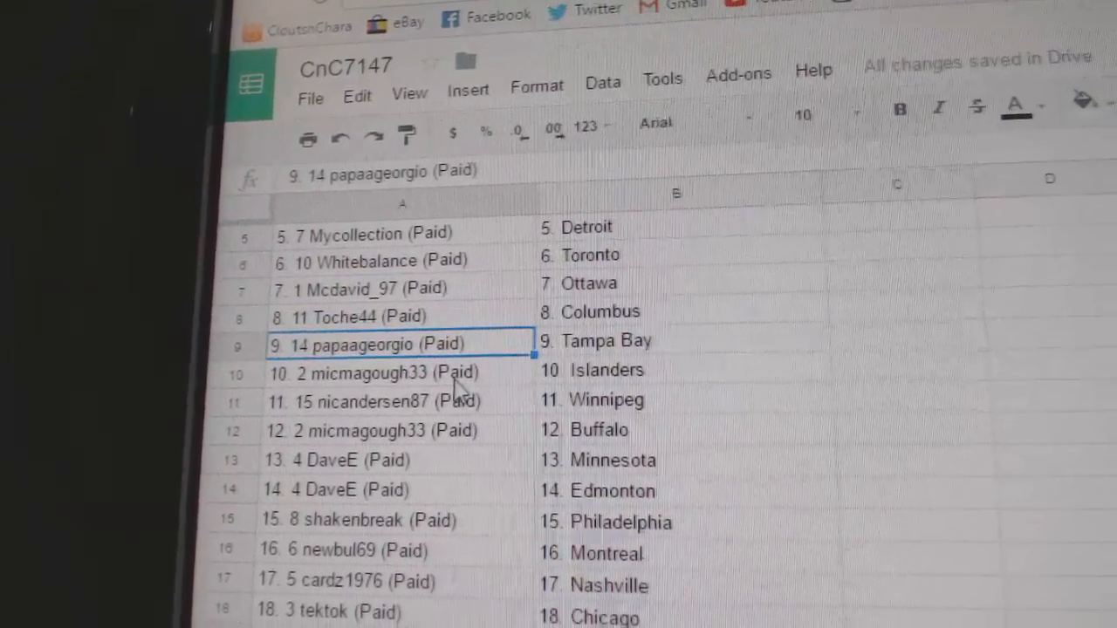
{"action": "left_click", "coordinate": [375, 393]}
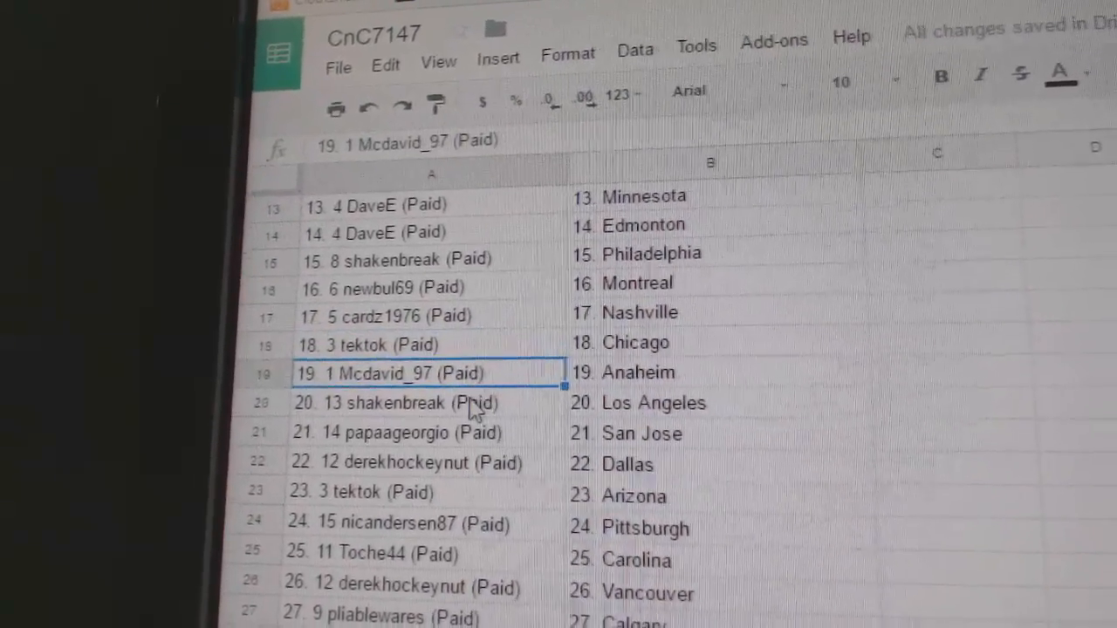
{"action": "left_click", "coordinate": [428, 402]}
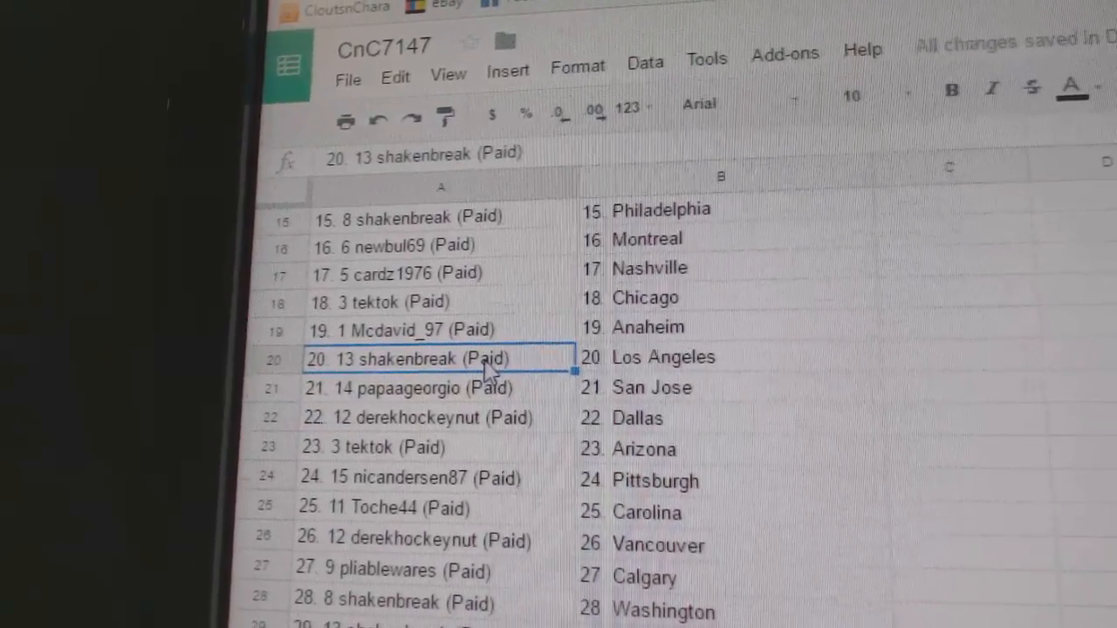